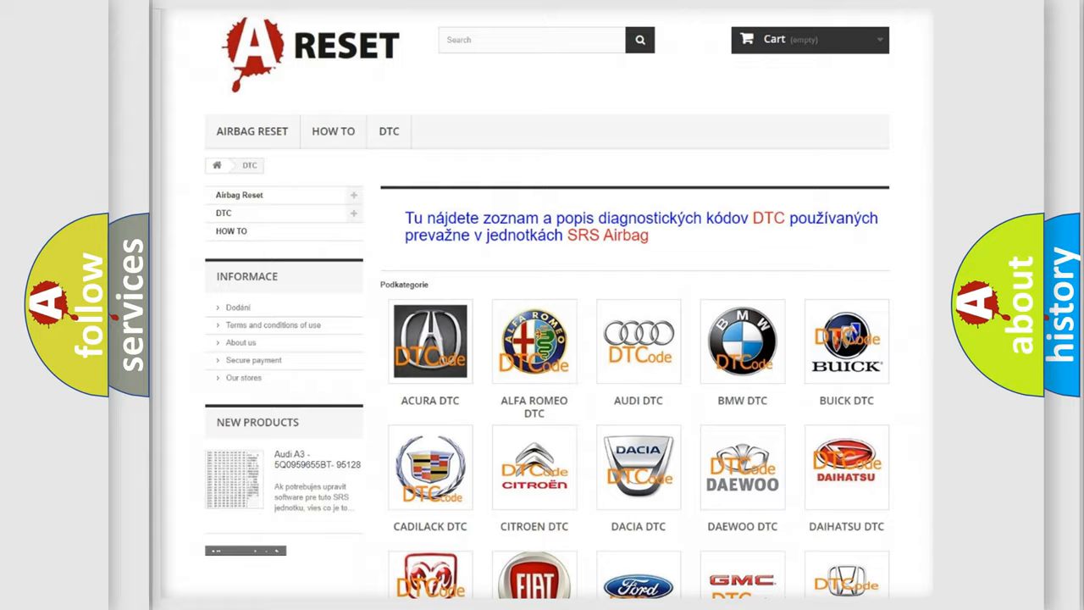
Open the Lincoln DTC tile and browse its trouble-code list, from 14 and B0001 onward.
scroll("down", 3)
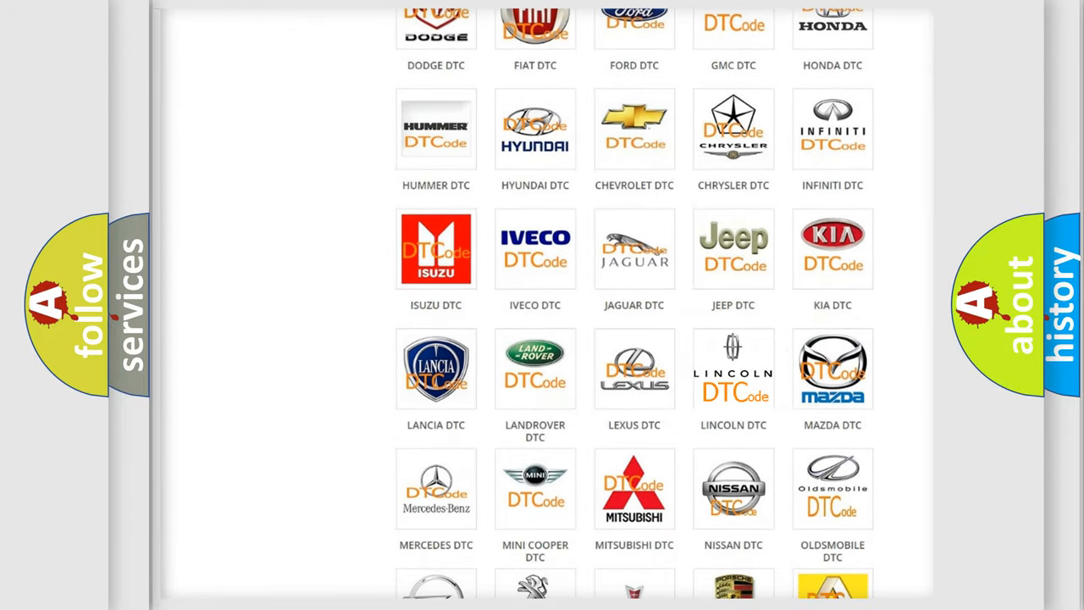
left_click(734, 369)
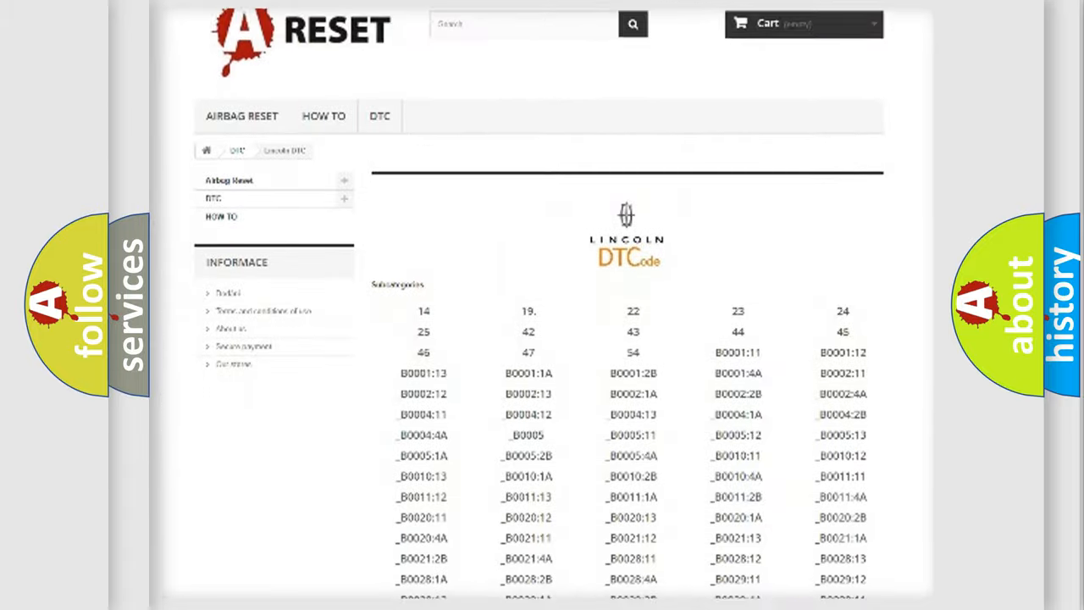
scroll("down", 3)
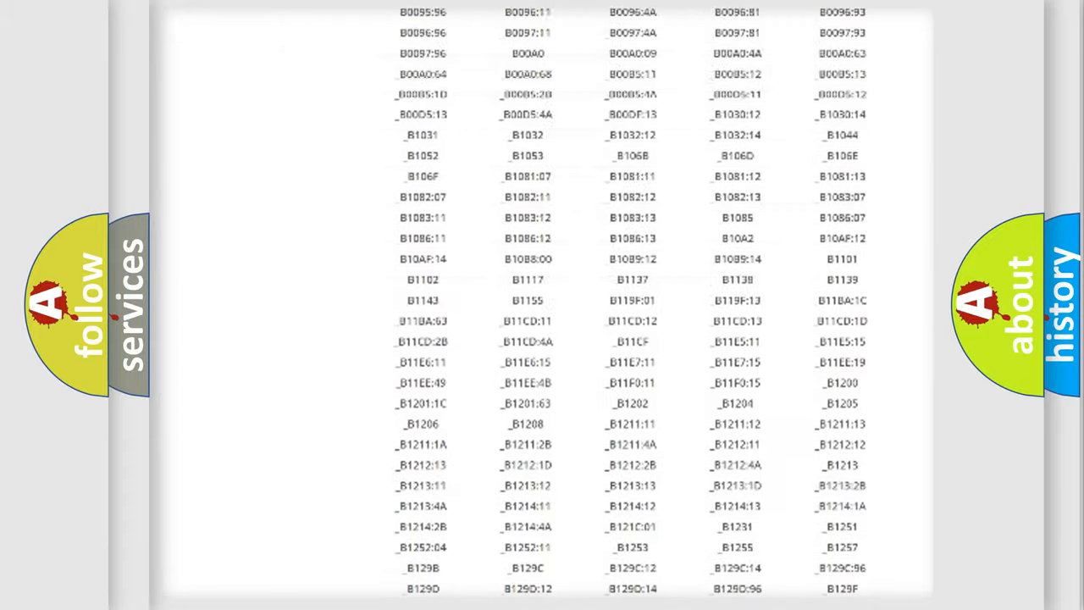
scroll("up", 3)
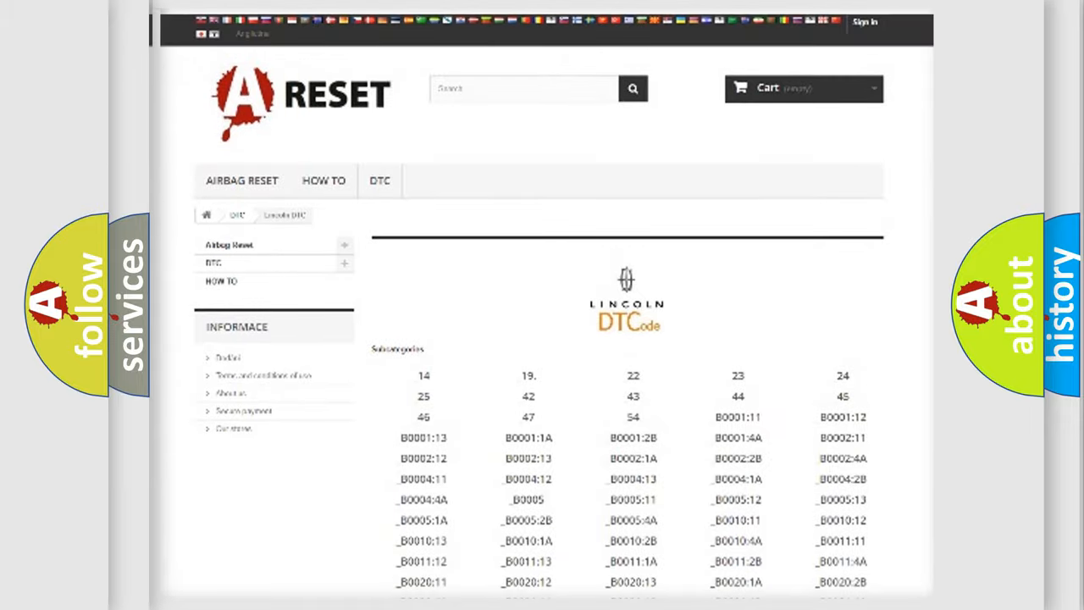